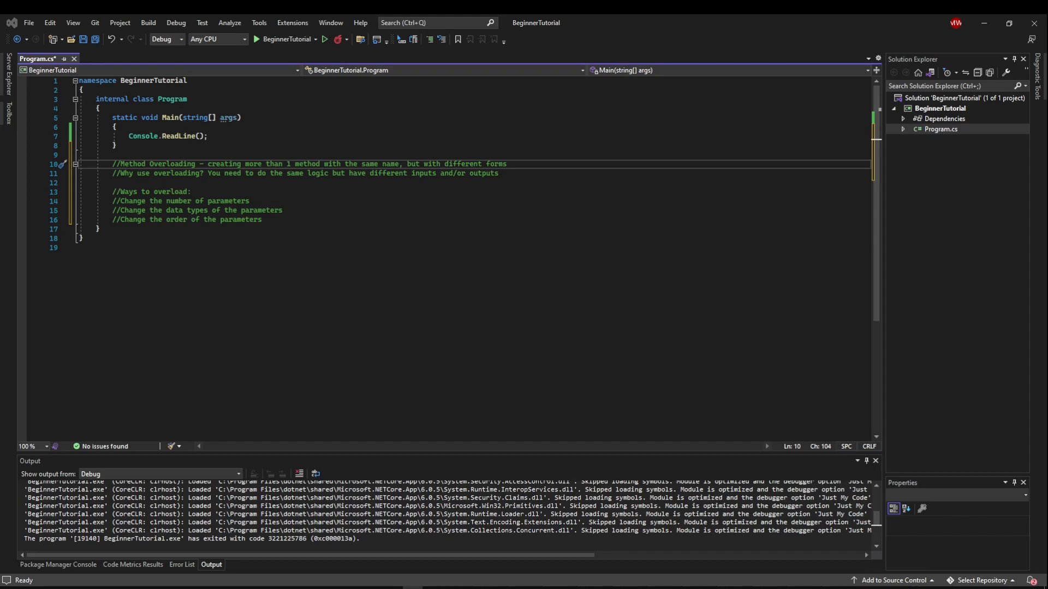
Step: Write static int Add(int number, int number2) computing result = number + number2 and returning result
key(Enter)
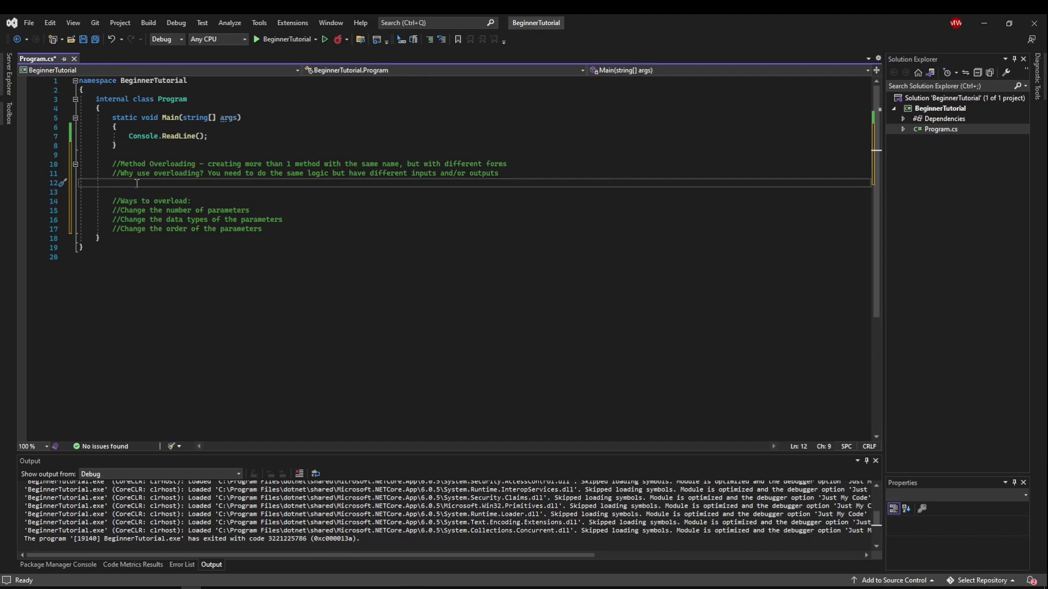
text(static)
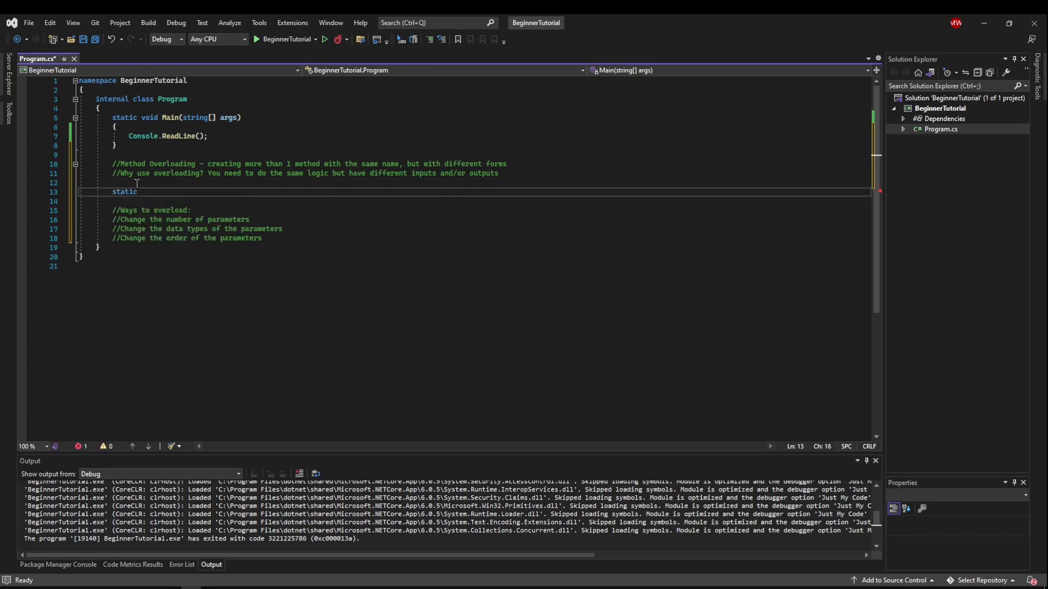
text(int)
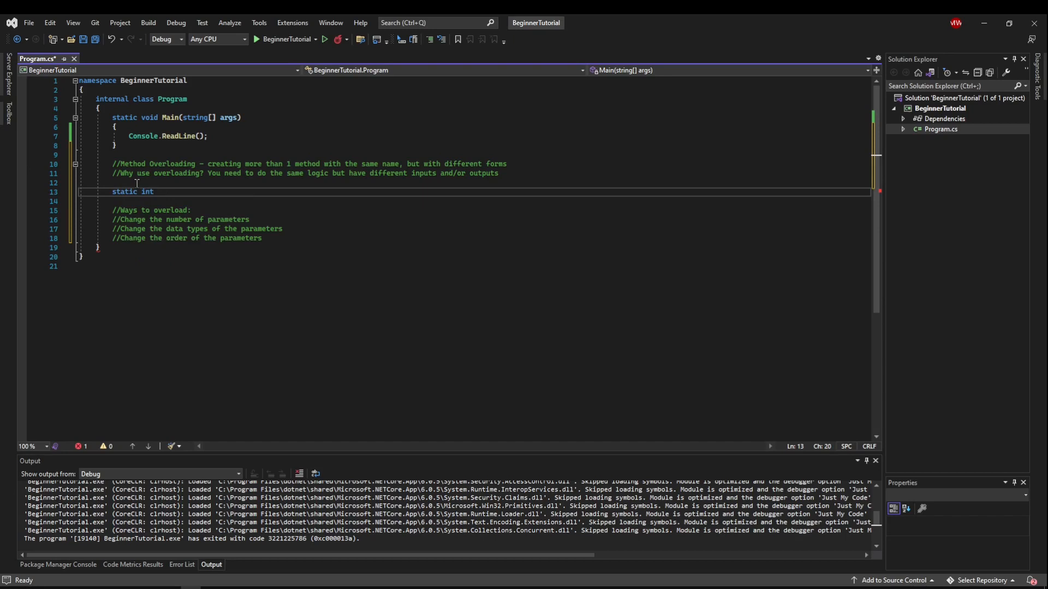
text(Add(int number,)
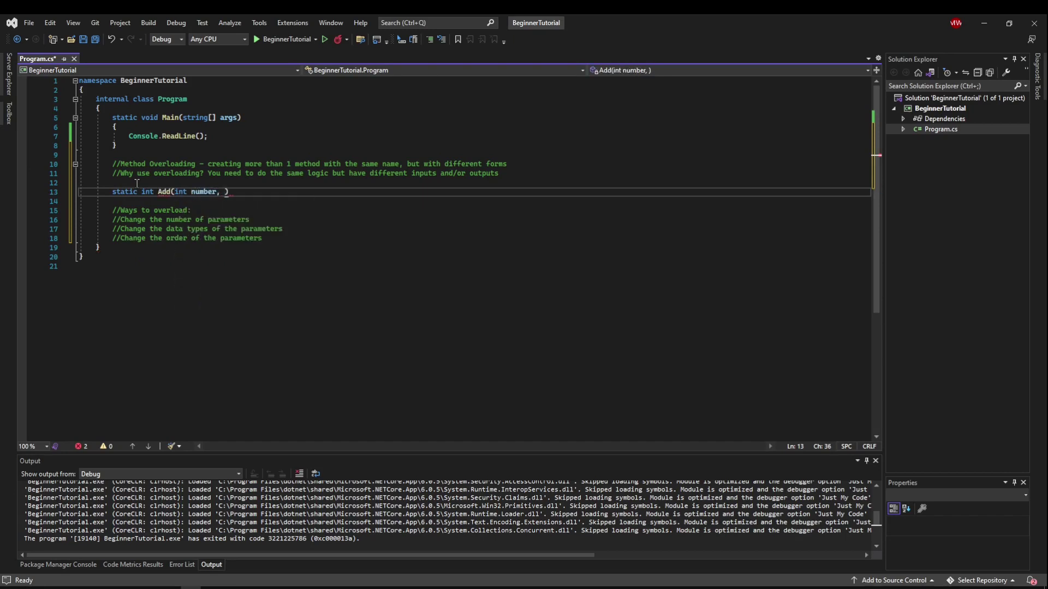
text(int number2)
click(473, 201)
text({)
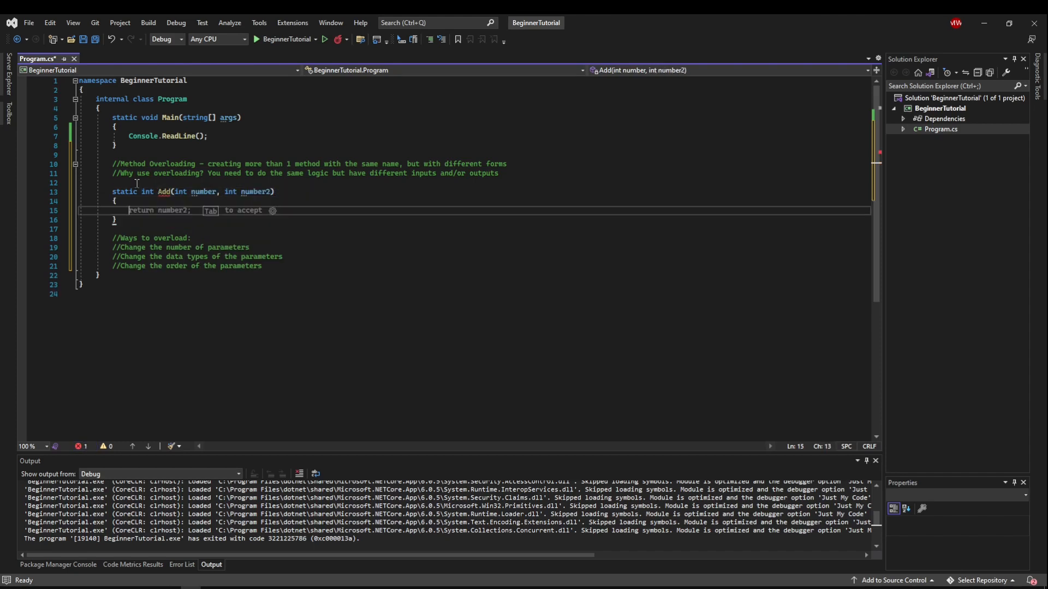
text(int)
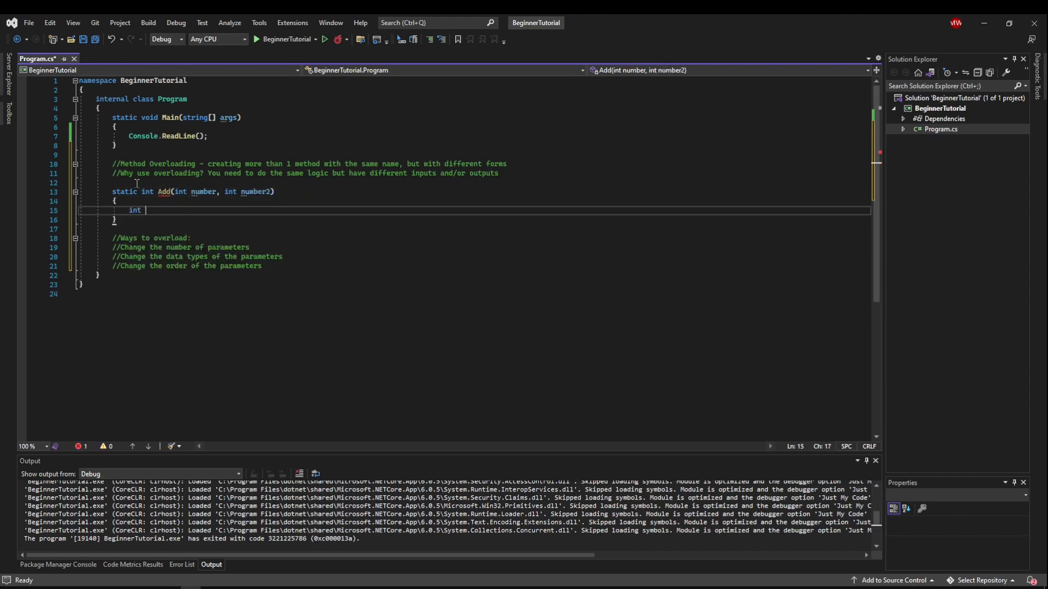
text(result = number)
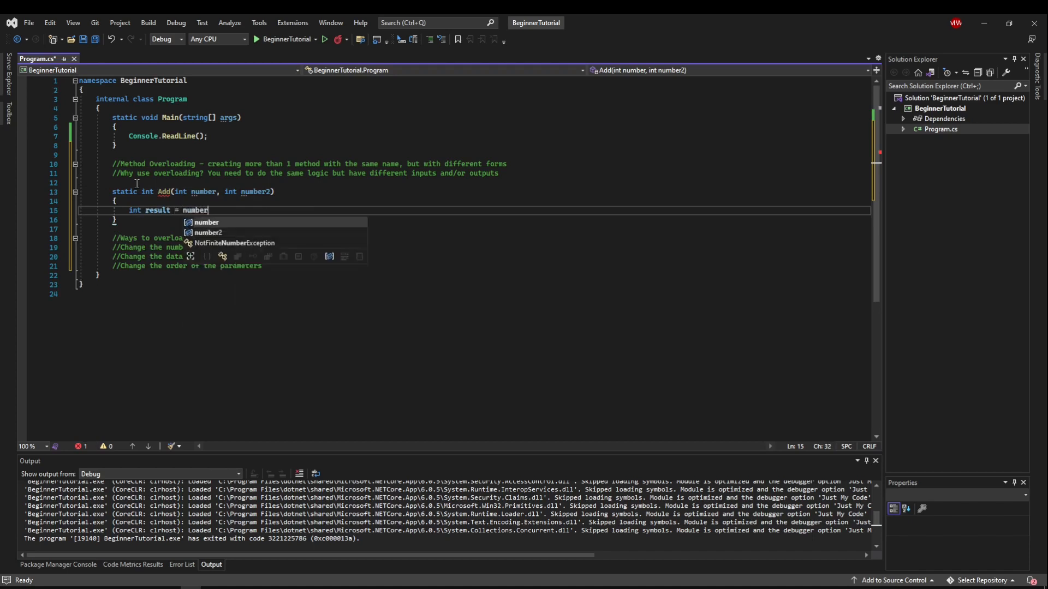
text(+ number2;)
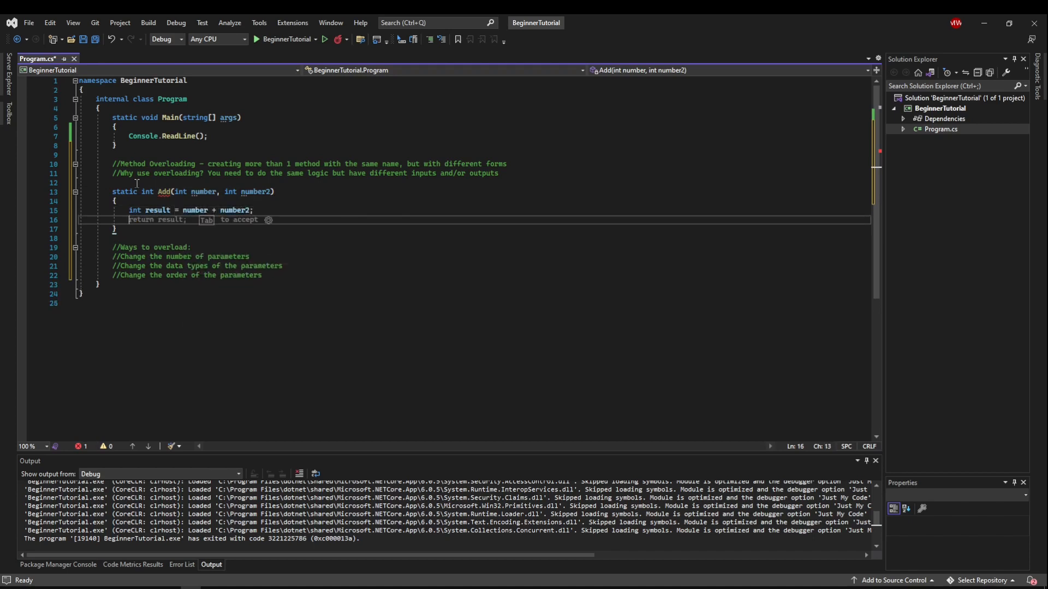
key(Tab)
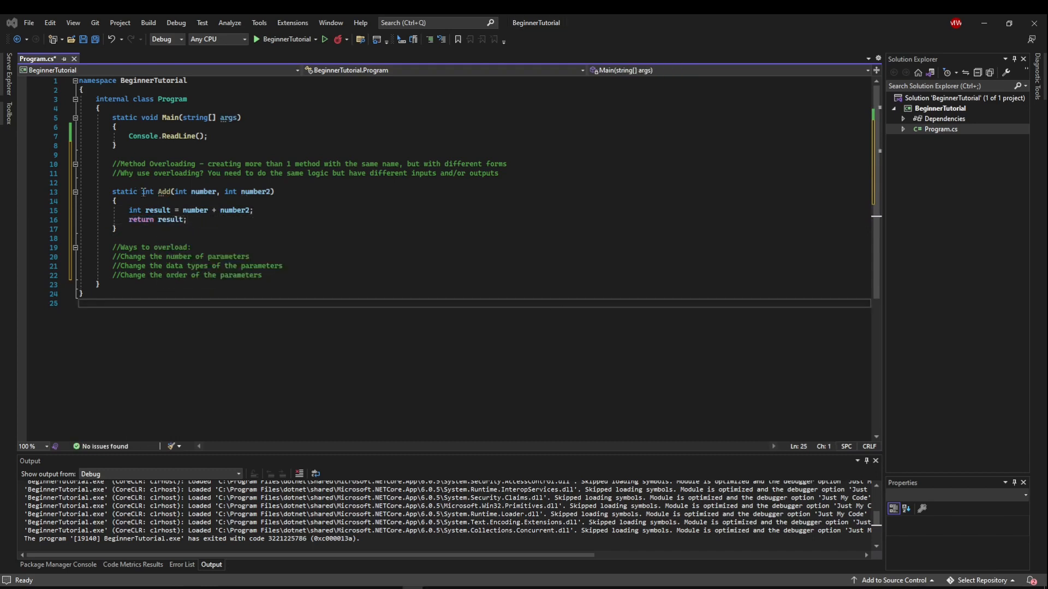
mouse_move(194, 209)
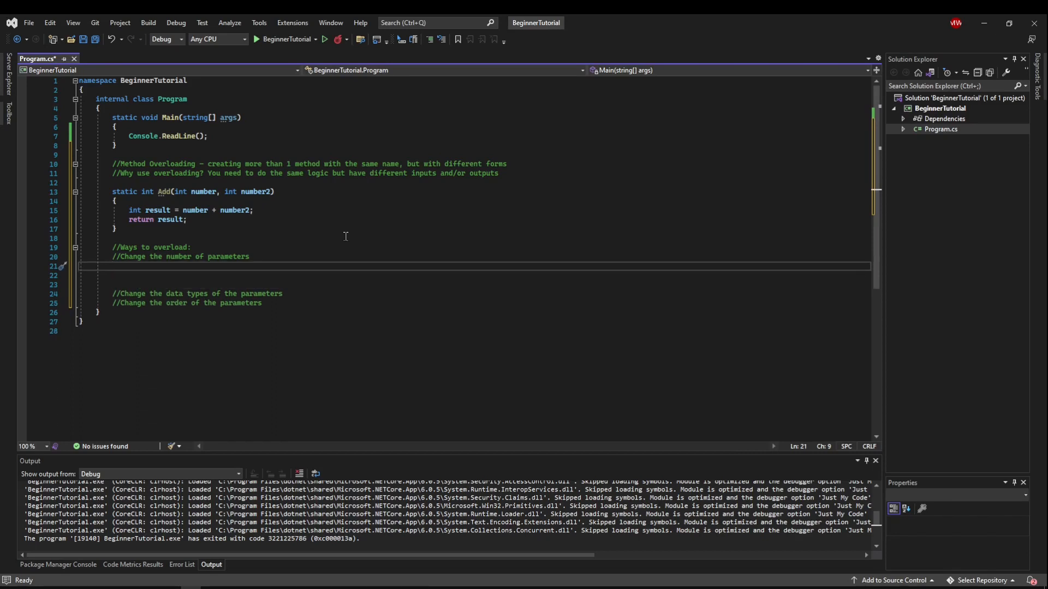
Step: Write static int Add(int number, int number2, int number3) summing all three, then start an Add() call in Main
text(static int)
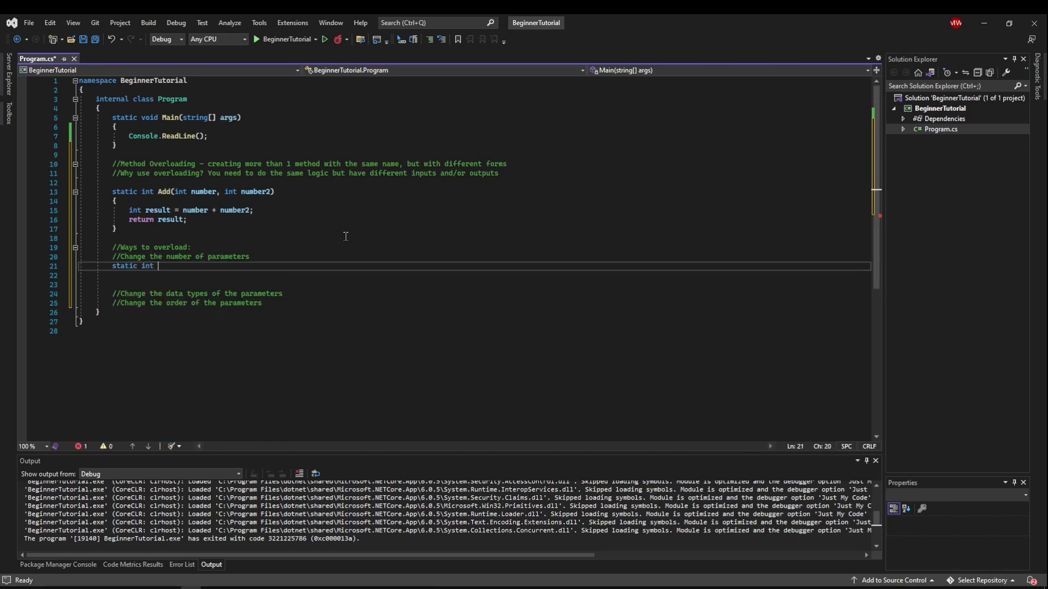
text(Add(int number, int nu)
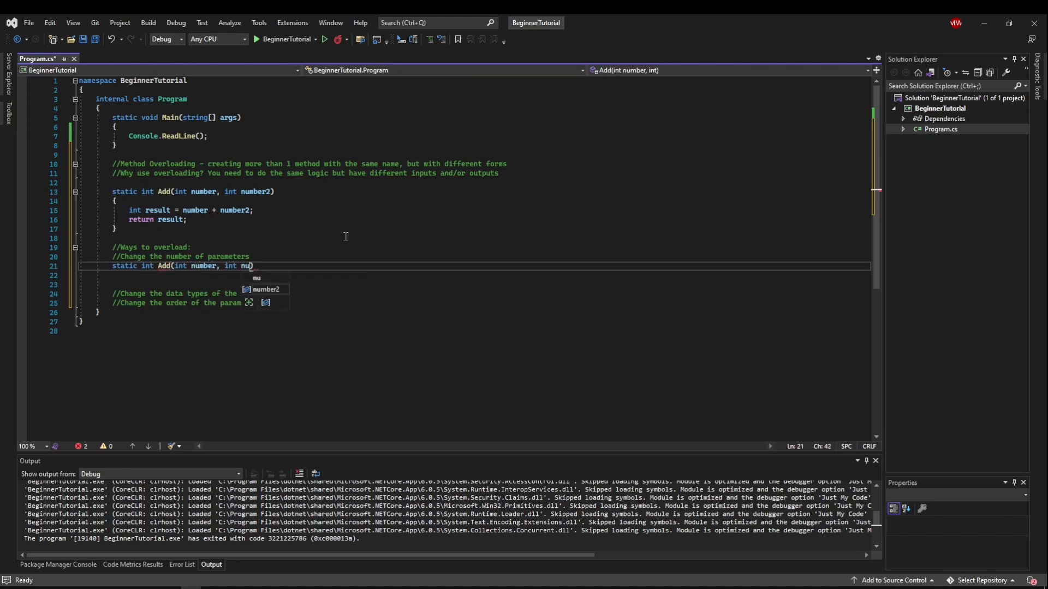
text(, int number3)
text(int result = number + number2 + number3;)
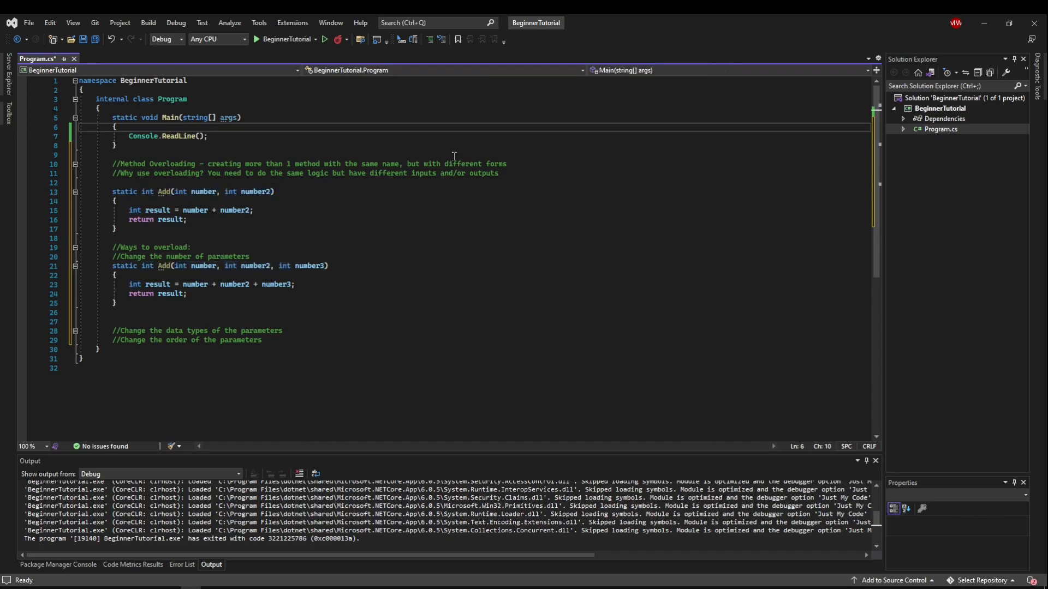
text(Add())
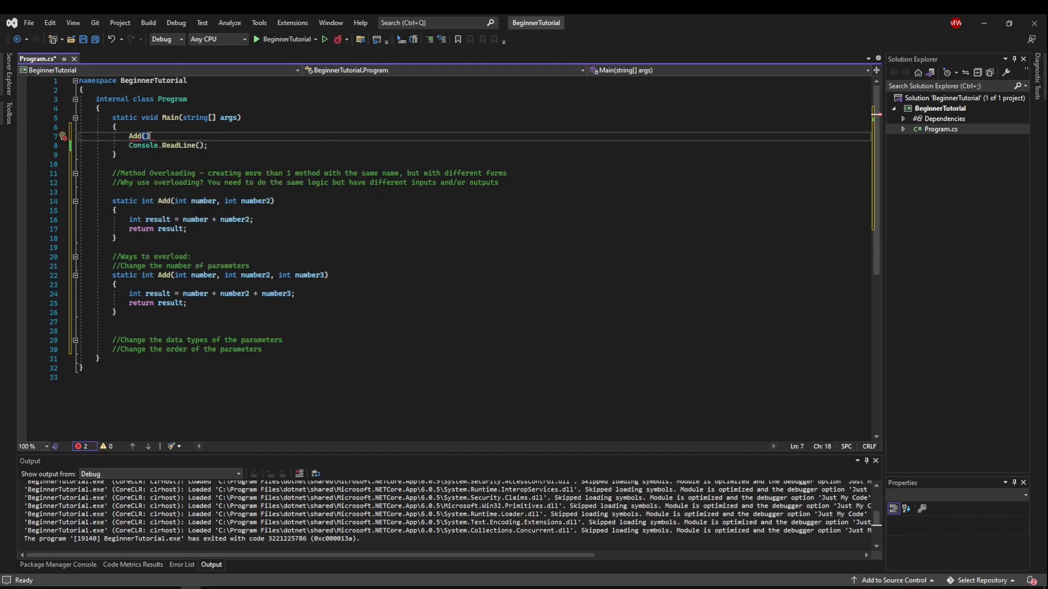
Step: Give Main the calls Add(1, 2) and Add(1, 2, 3) to use both overloads
text(1,2)
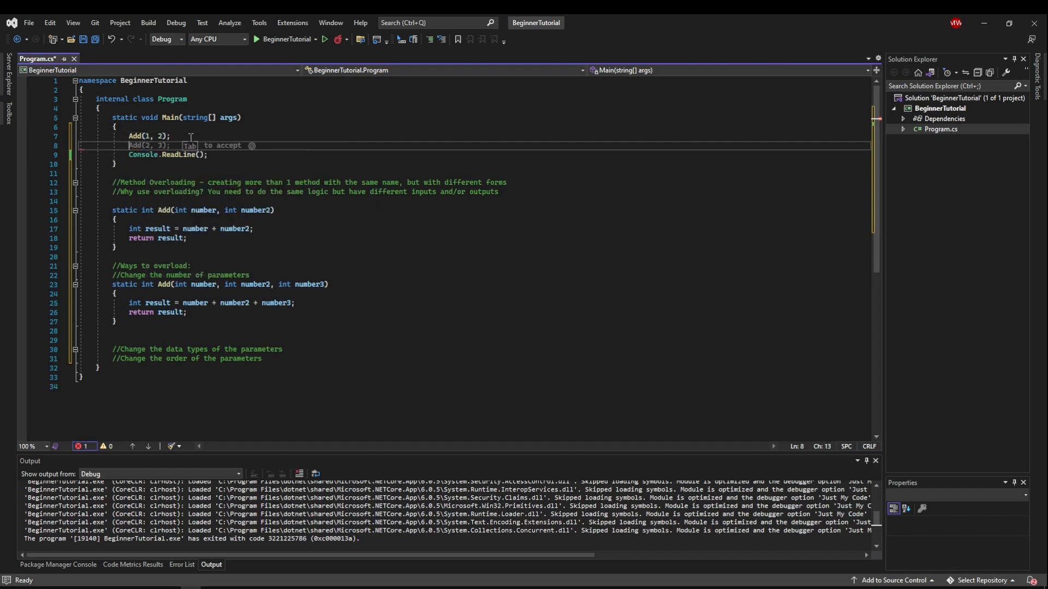
text(1,2,3)
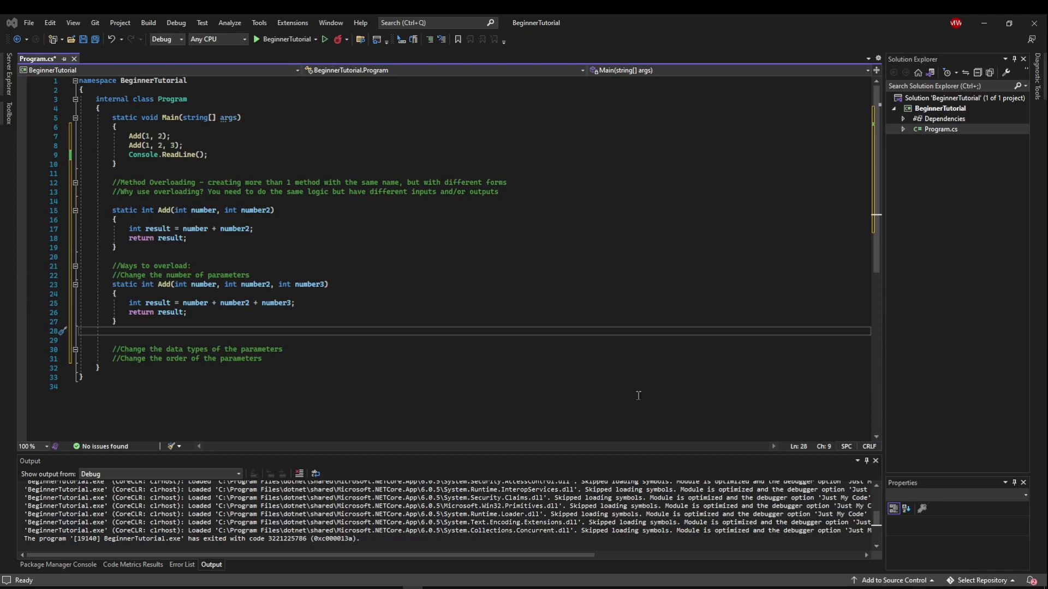
mouse_move(302, 329)
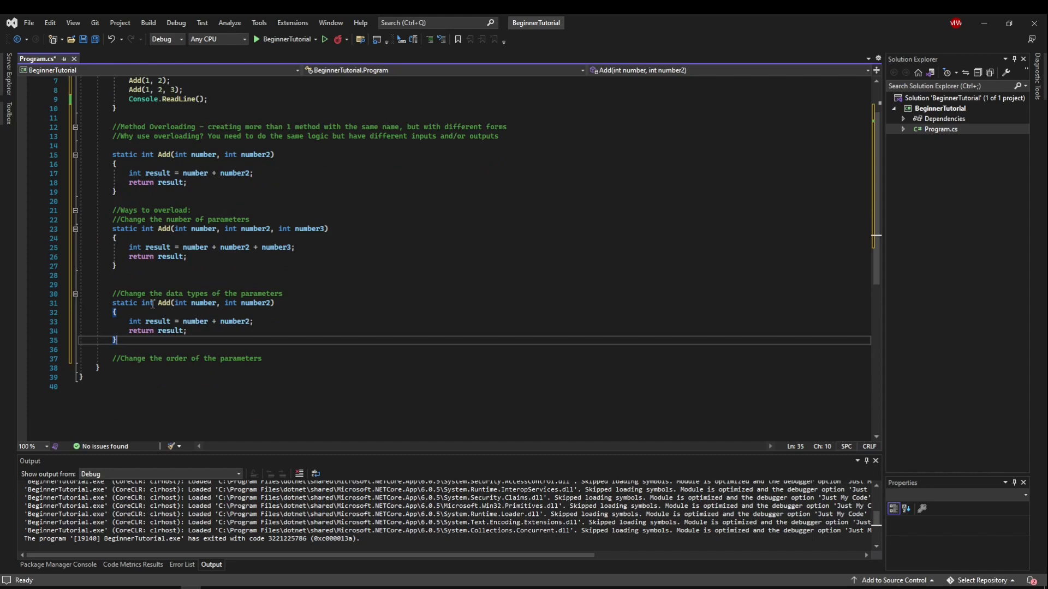
Step: Write static double Add(double number, double number2) returning number + number2, ready for the parameter-order comment
text(double)
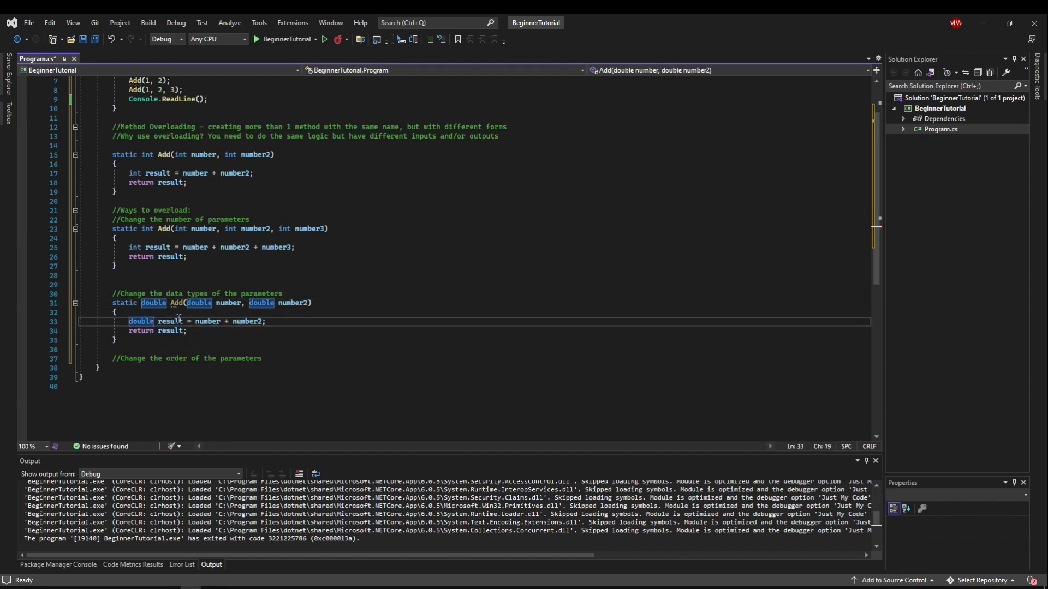
click(266, 321)
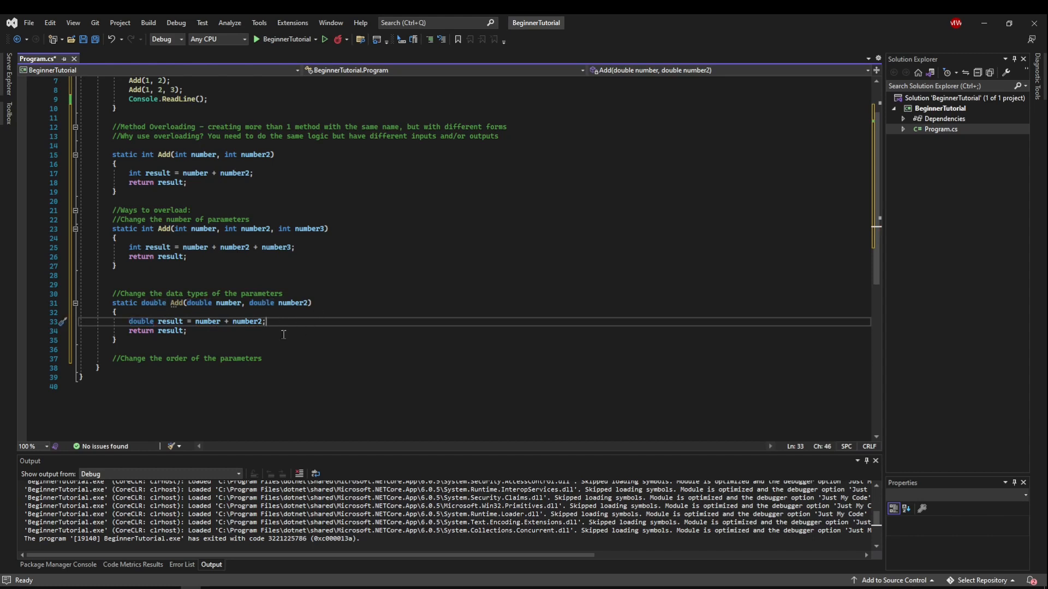
mouse_move(221, 328)
text(Add(1, 2);)
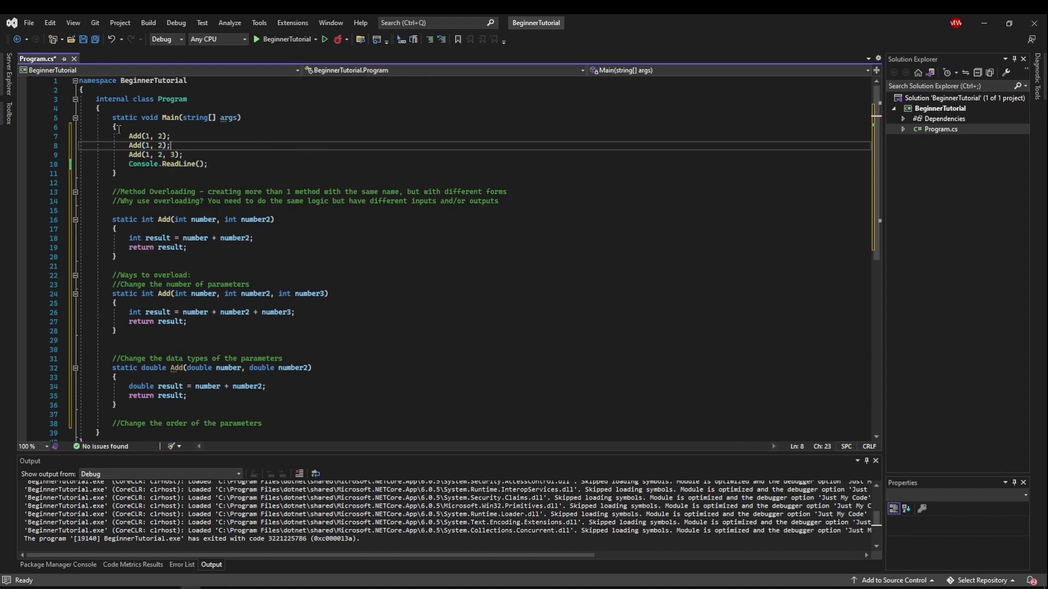
mouse_move(134, 145)
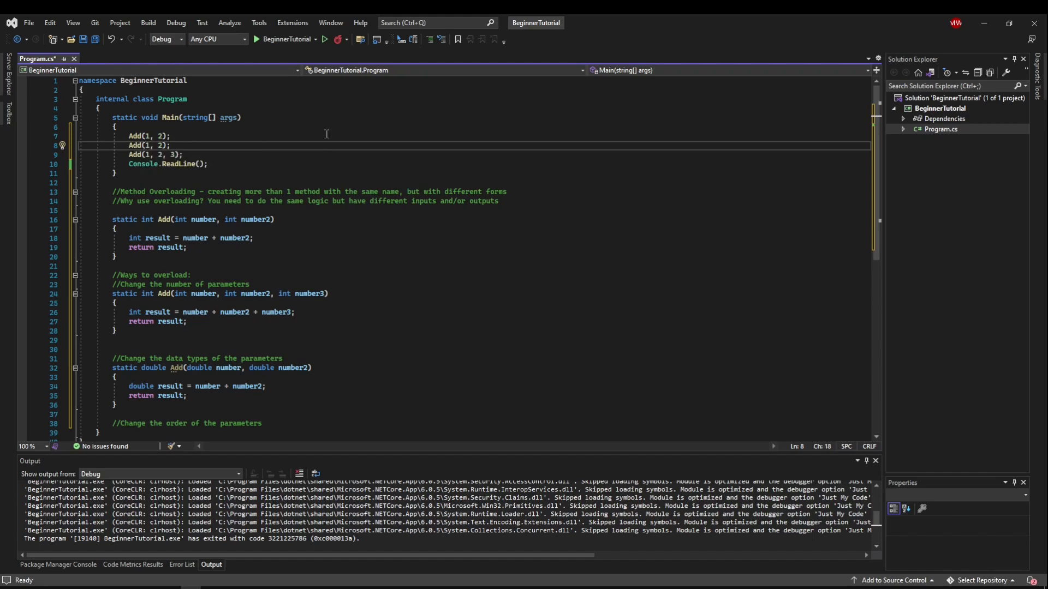
Step: Change the second call's first argument to 1.1 so Add(1.1, 2) uses the double overload
text(.1)
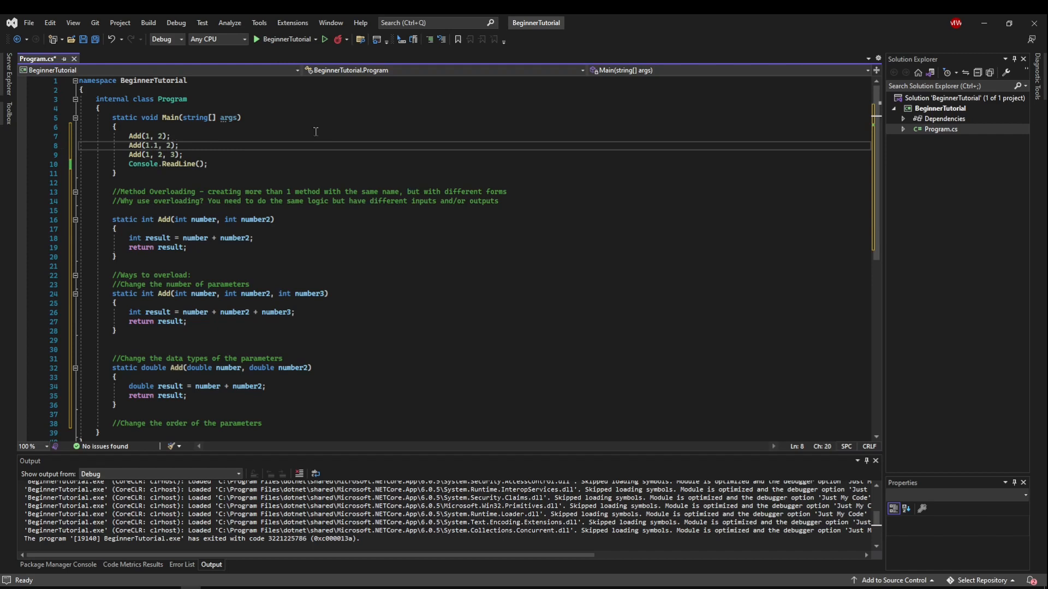
mouse_move(135, 145)
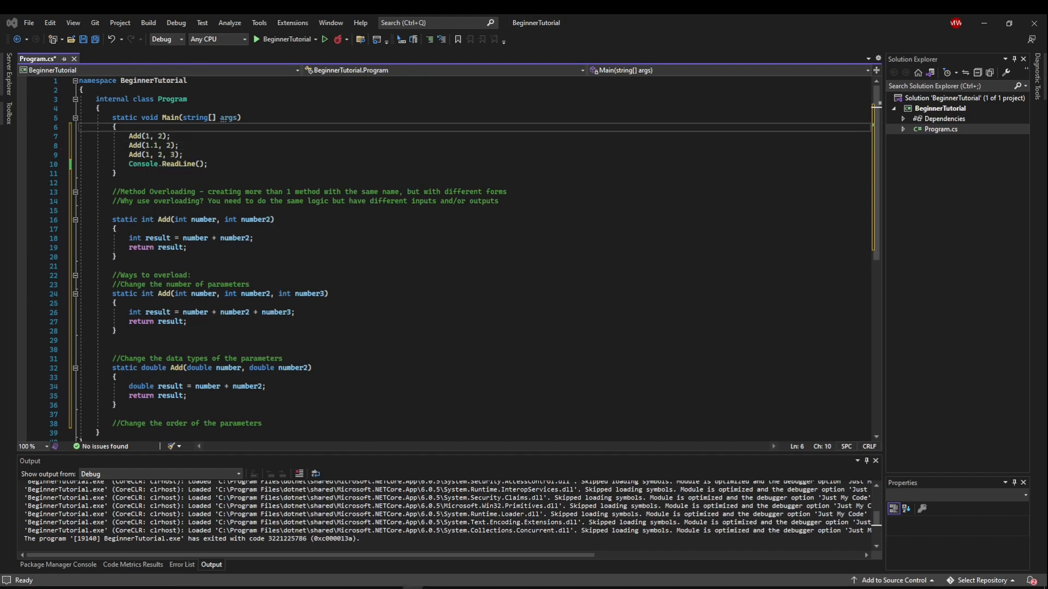
click(170, 136)
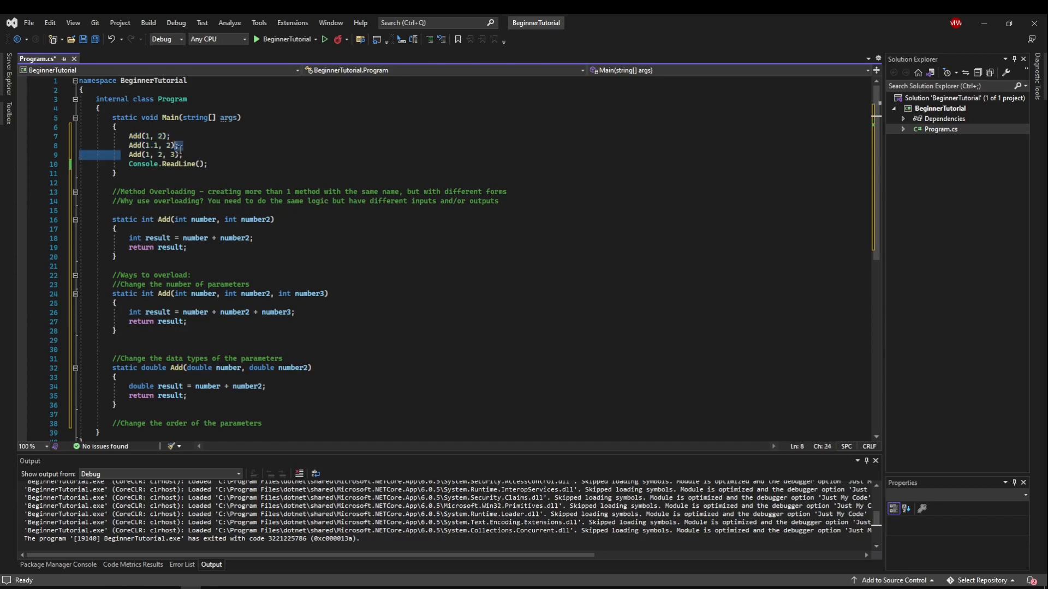
click(183, 154)
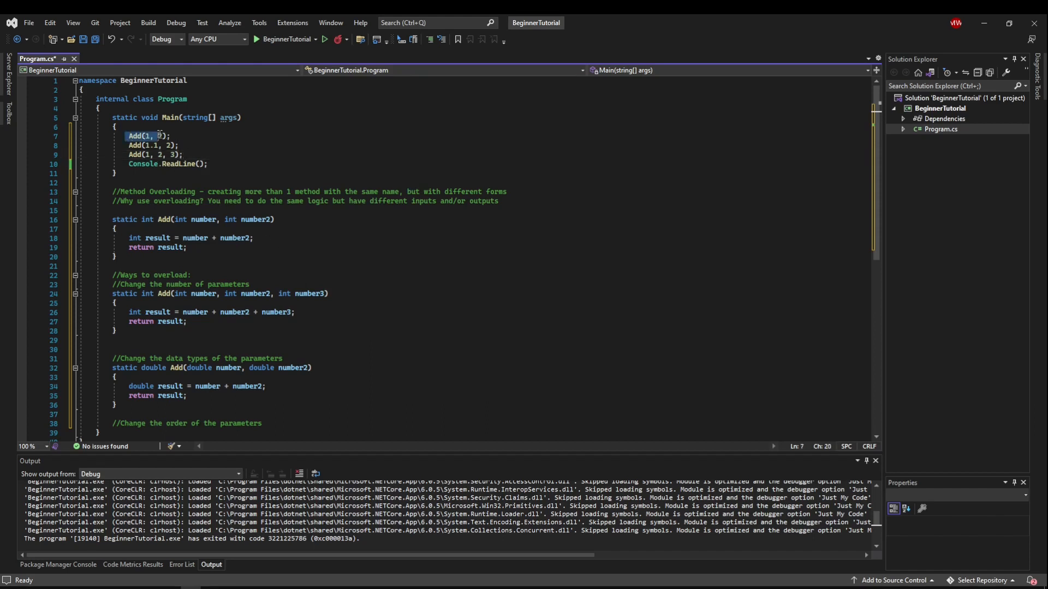
click(180, 145)
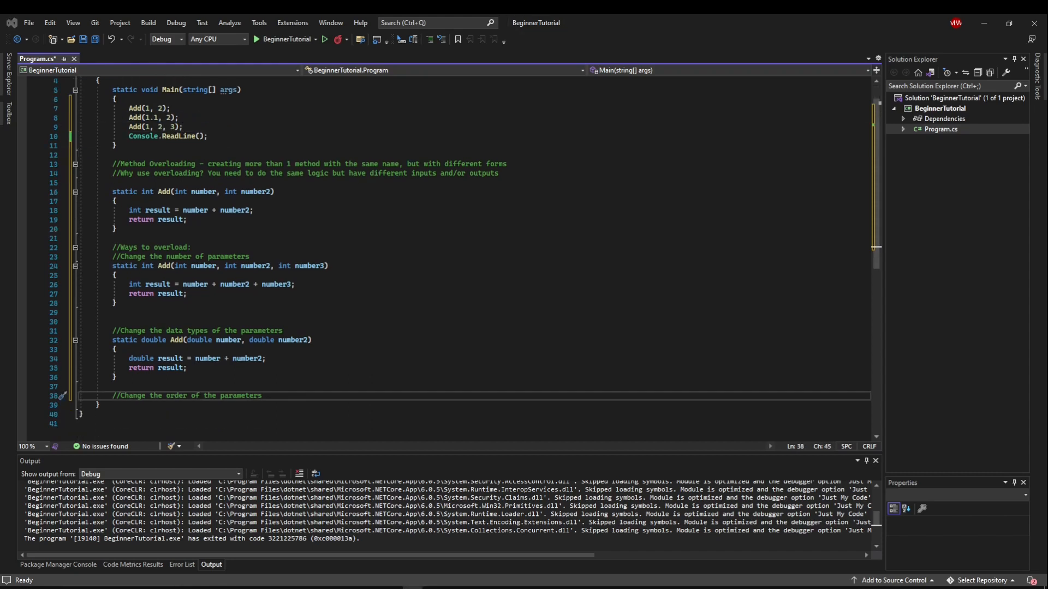
mouse_move(309, 390)
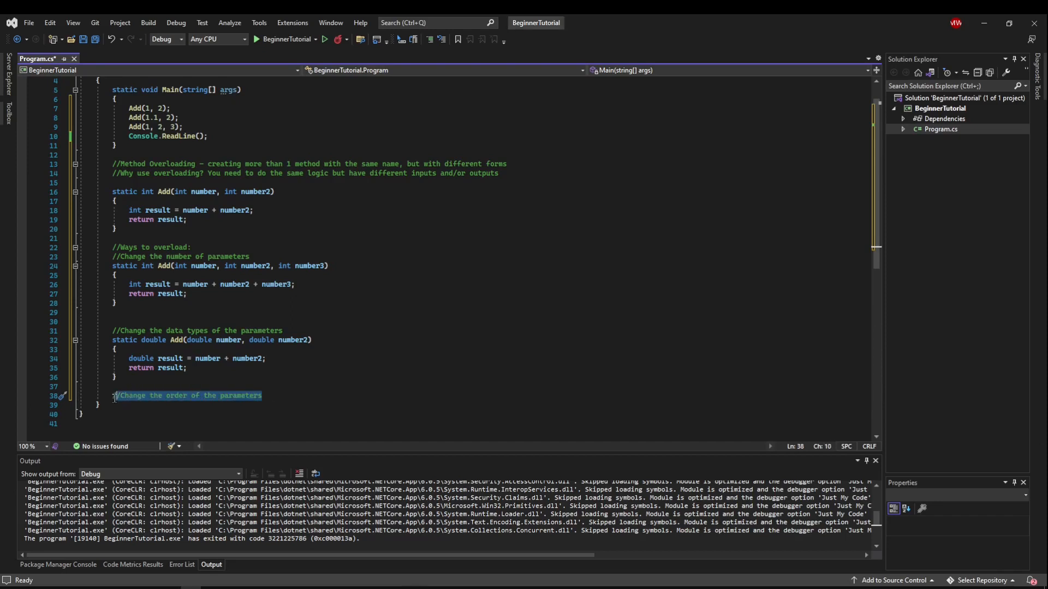
Step: Write an empty static void Register(string name, int age) method under the parameter-order comment
click(294, 395)
text(static)
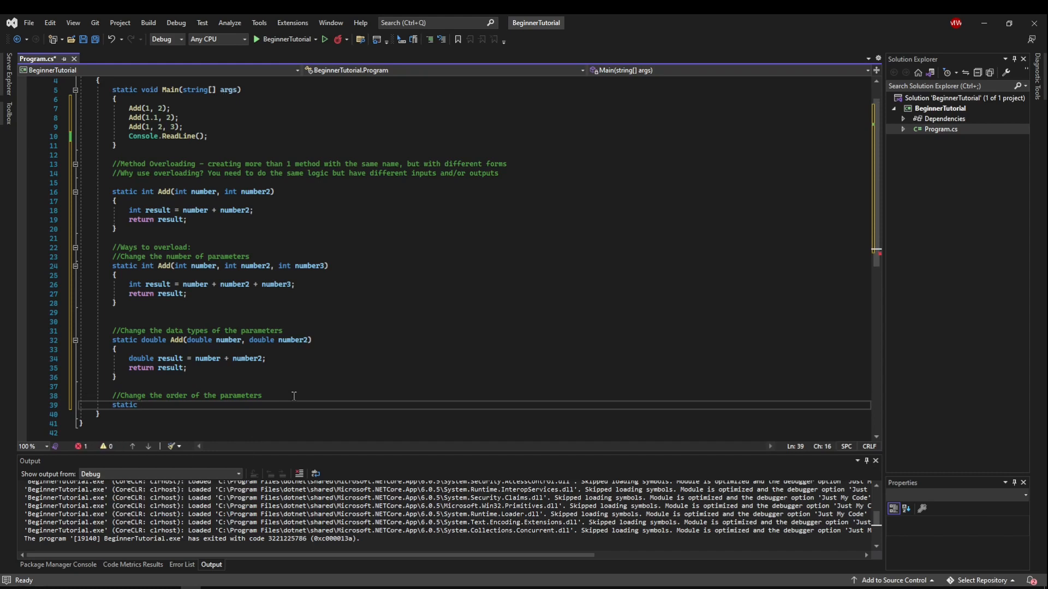
text(void Register)
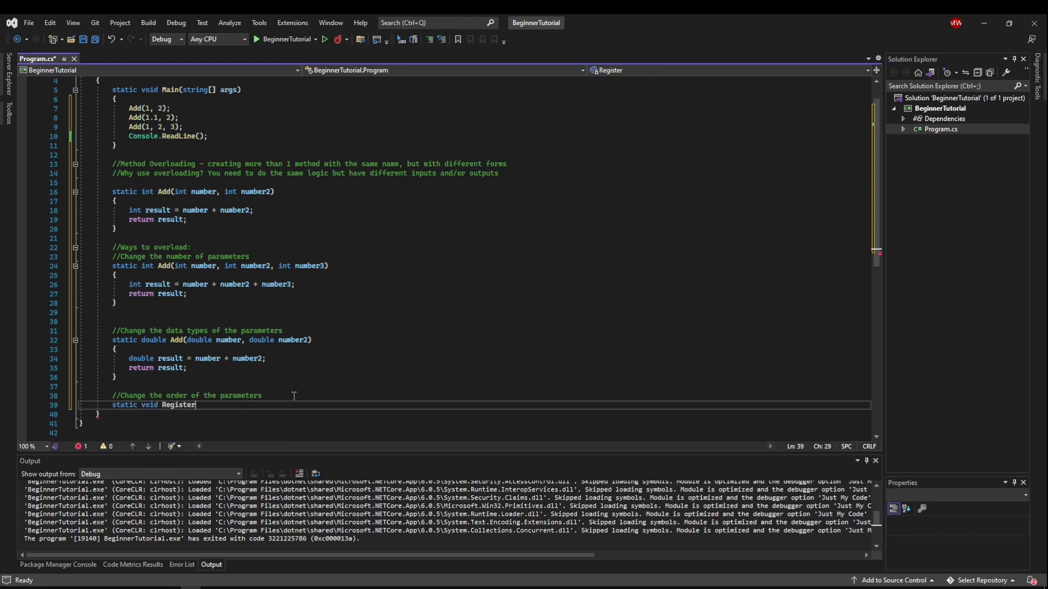
text((string)
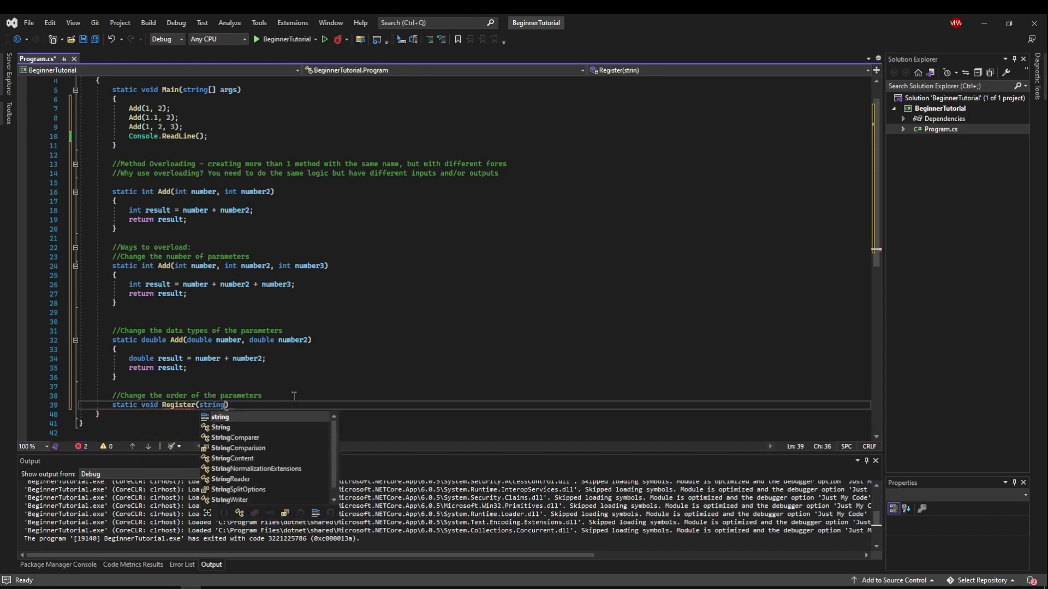
text(name, int)
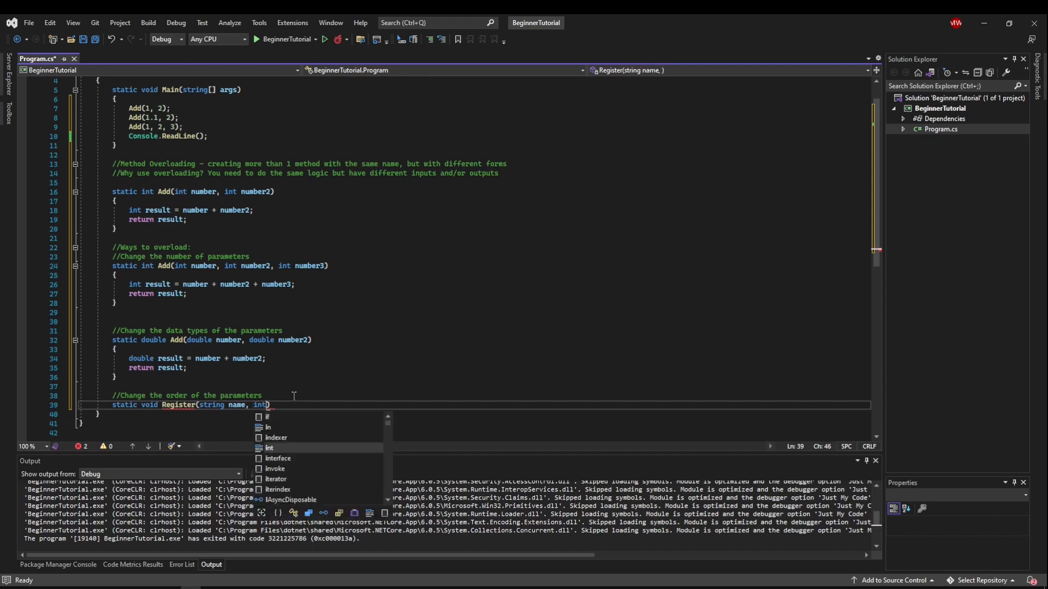
text(age)
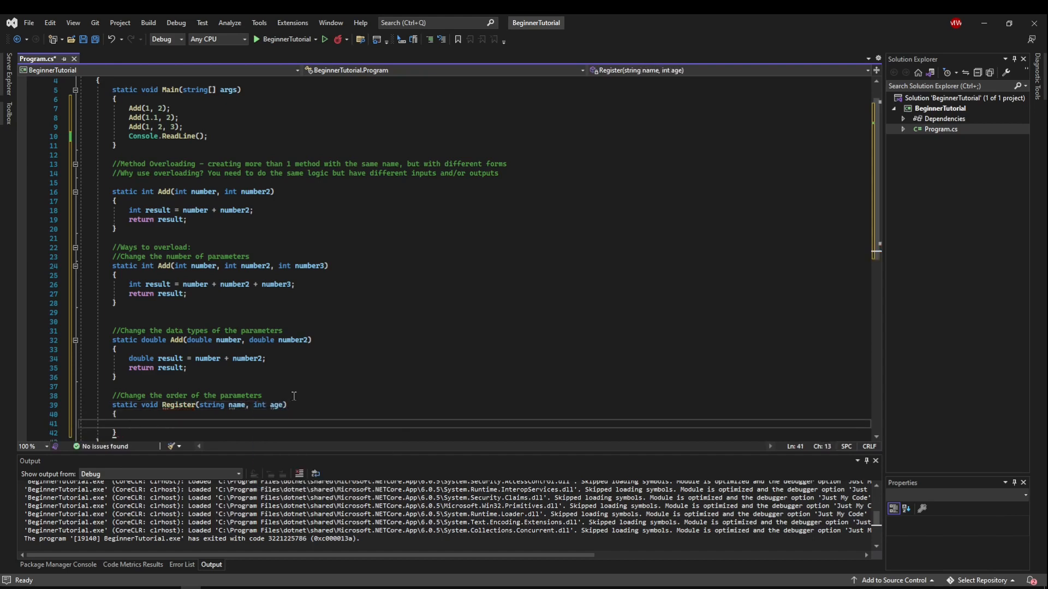
scroll(down, 3)
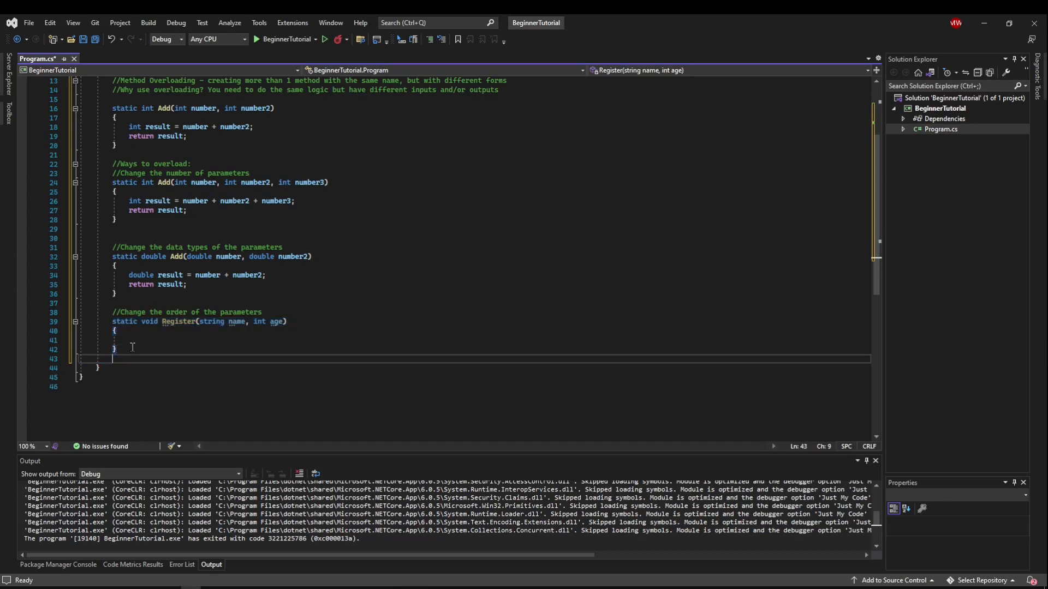
Step: Write a second empty overload static void Register(int age, string name) with the parameters swapped
text(static void Register(string name, int age))
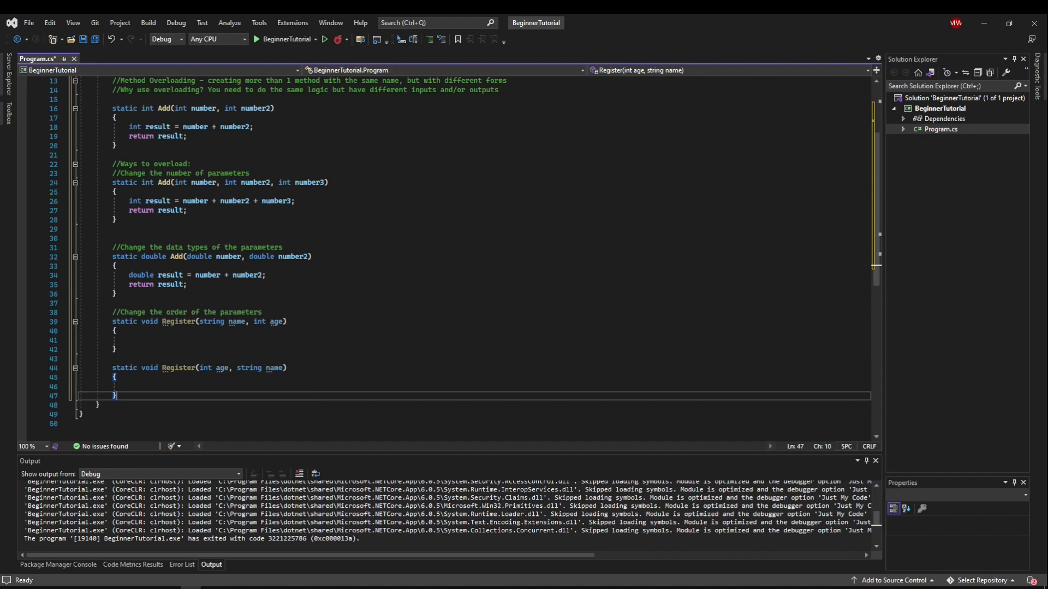
click(114, 312)
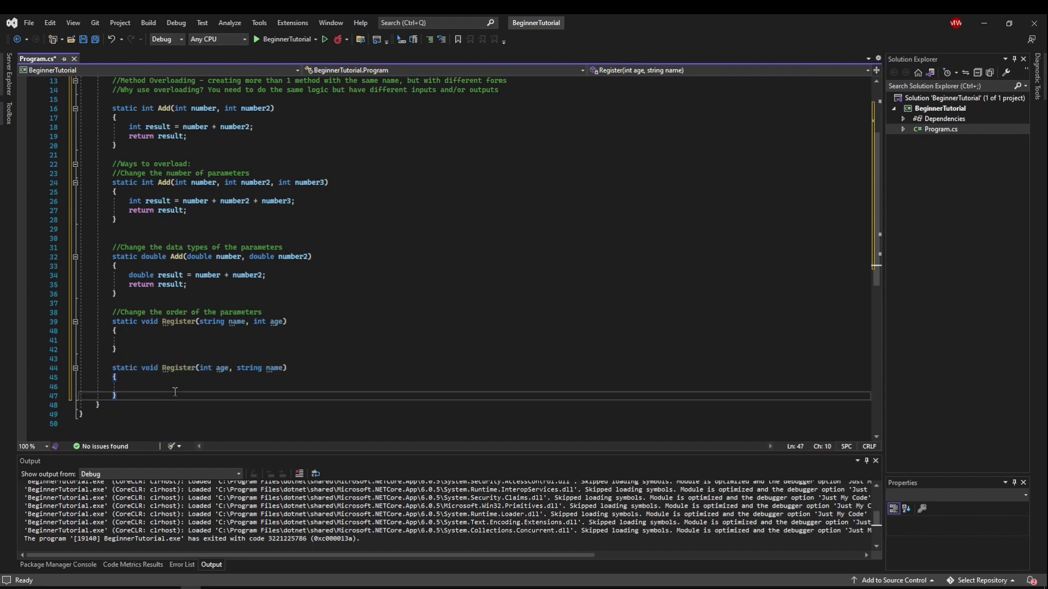
mouse_move(206, 368)
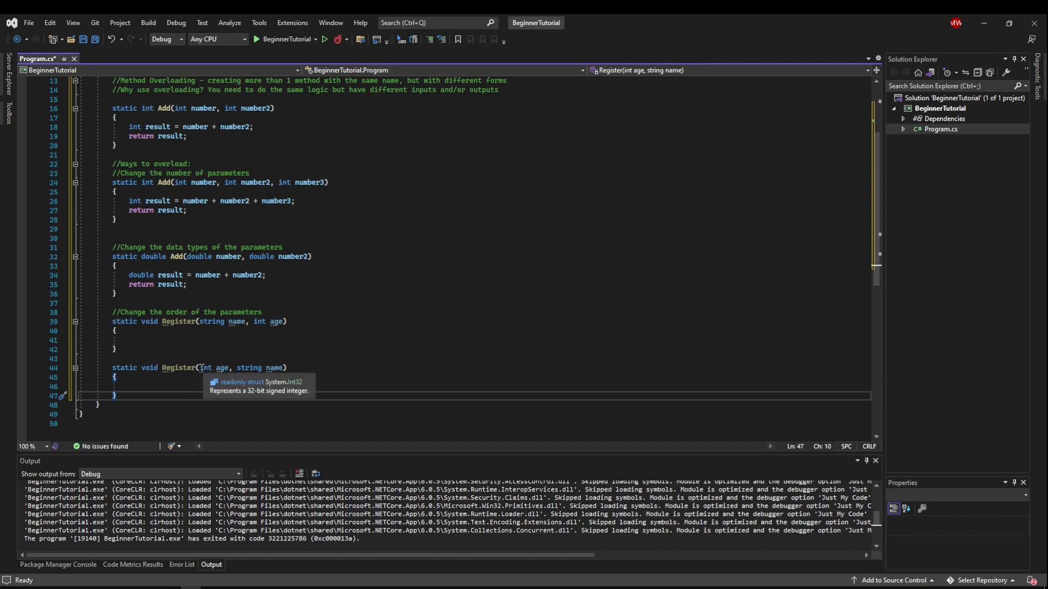
mouse_move(313, 363)
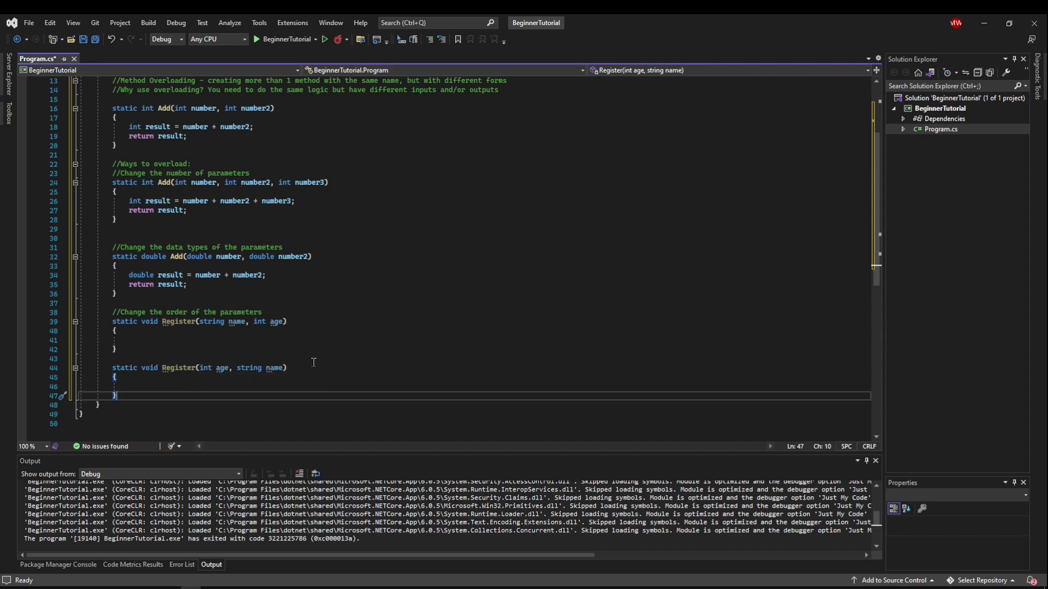